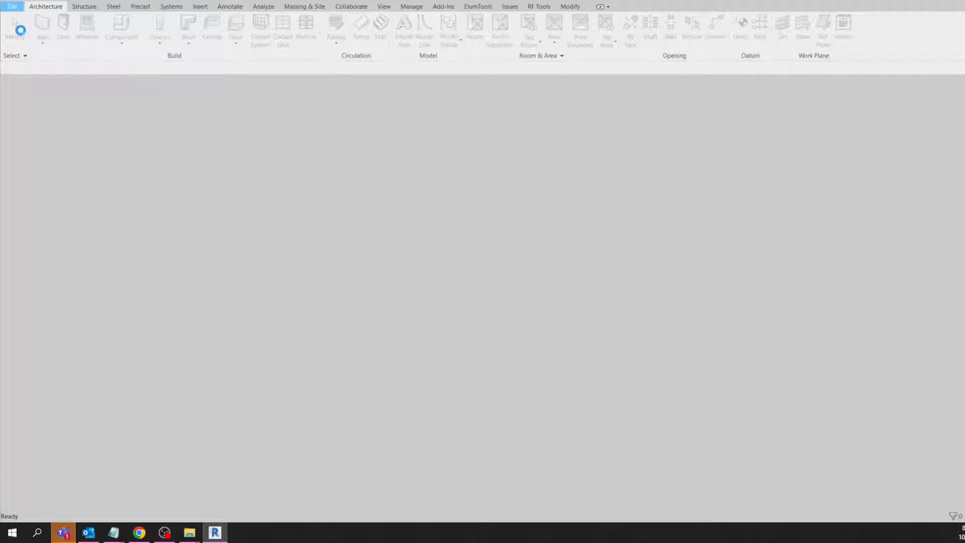
Test the File menu hang, highlight the Recent File List instructions, then open Revit.ini in Notepad.
{"action": "left_click", "coordinate": [13, 6]}
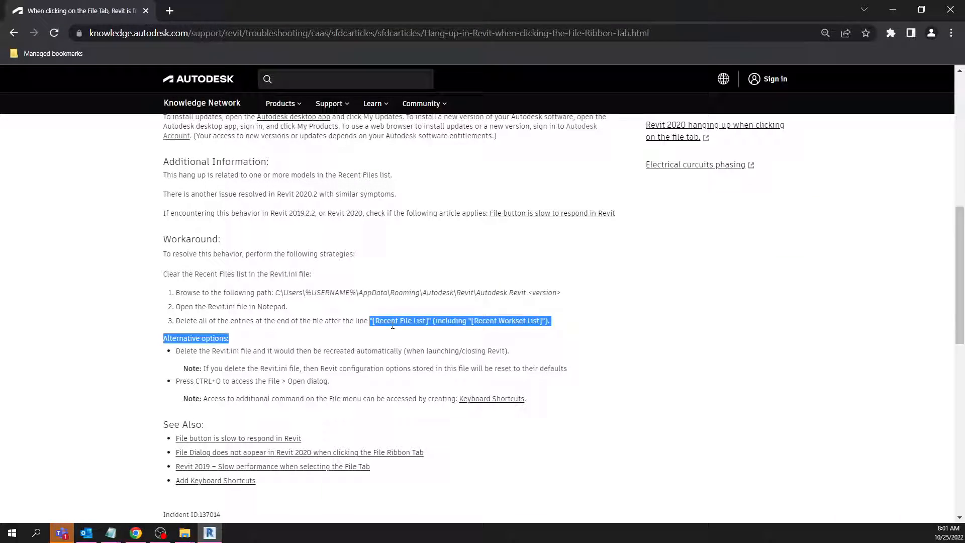
{"action": "left_click_drag", "start_coordinate": [548, 320], "coordinate": [416, 320]}
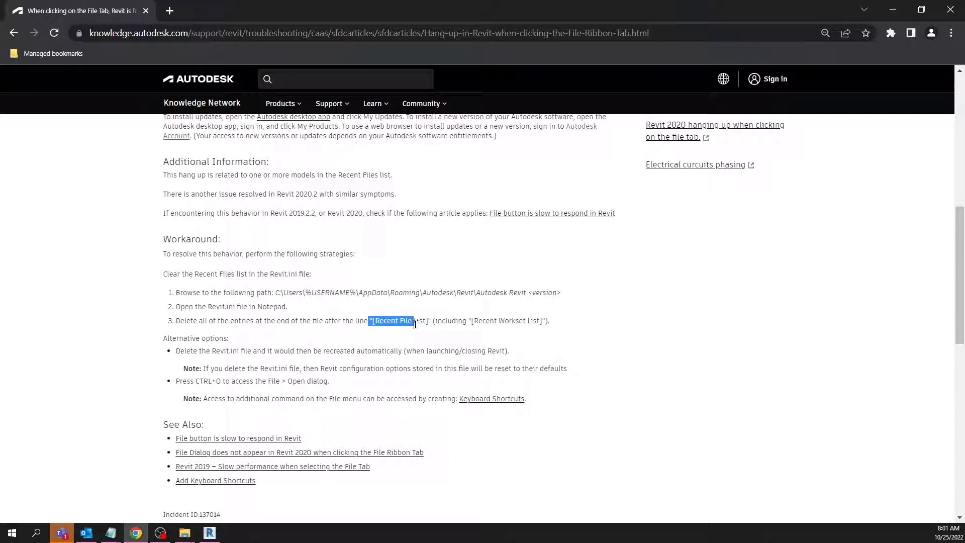
{"action": "left_click_drag", "start_coordinate": [412, 320], "coordinate": [503, 331]}
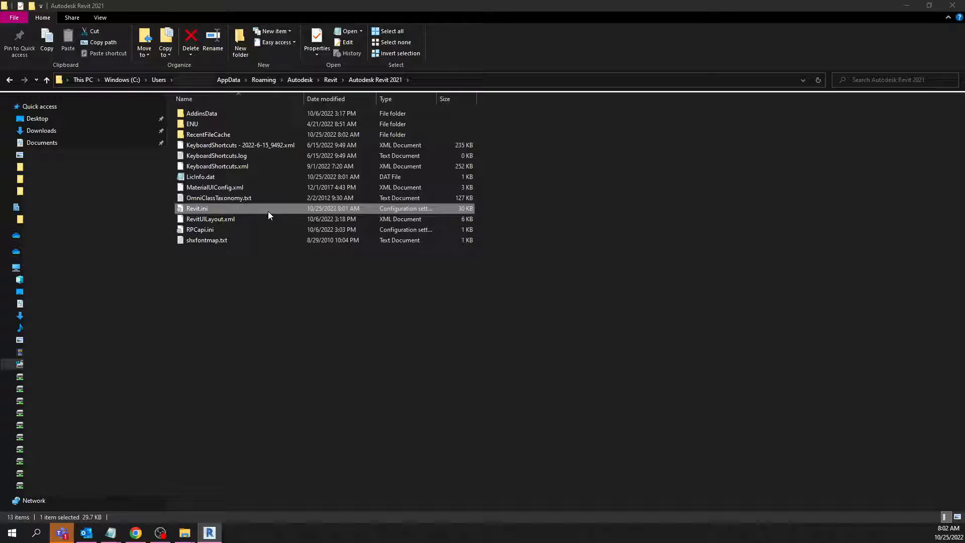
{"action": "left_click", "coordinate": [265, 212]}
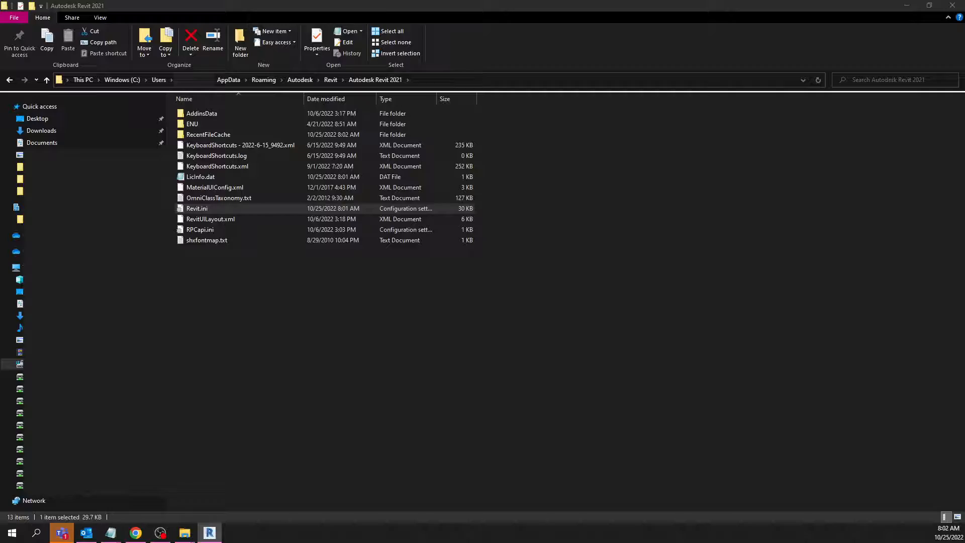
{"action": "double_click", "coordinate": [196, 208]}
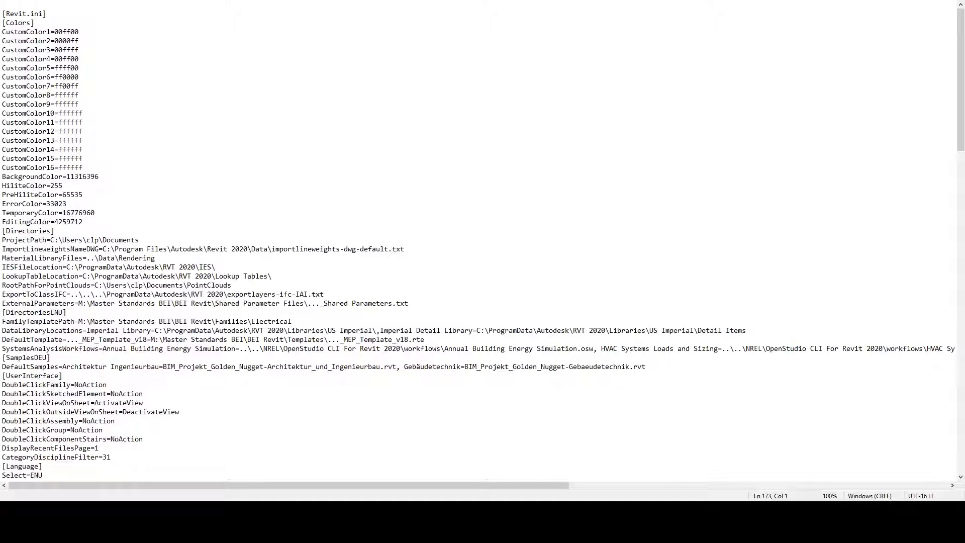
{"action": "left_click_drag", "start_coordinate": [27, 31], "coordinate": [72, 131]}
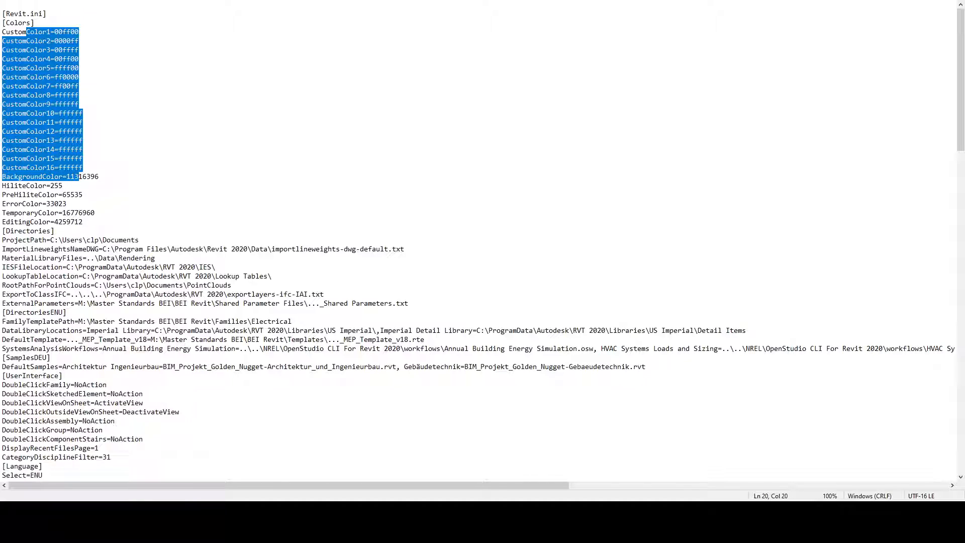
{"action": "scroll", "scroll_direction": "down", "scroll_amount": 3}
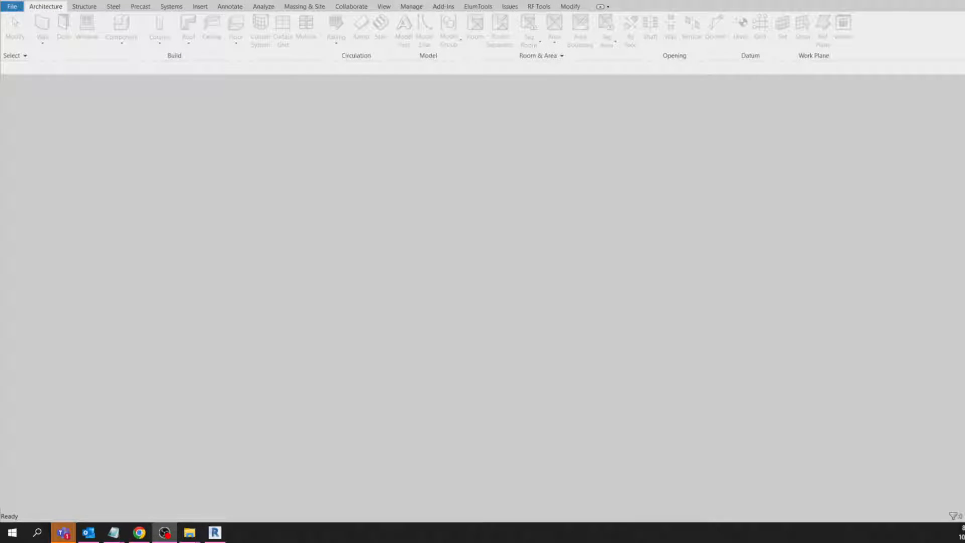
Open, close and reopen Revit's File menu to confirm it appears instantly with no recent documents.
{"action": "left_click", "coordinate": [13, 6]}
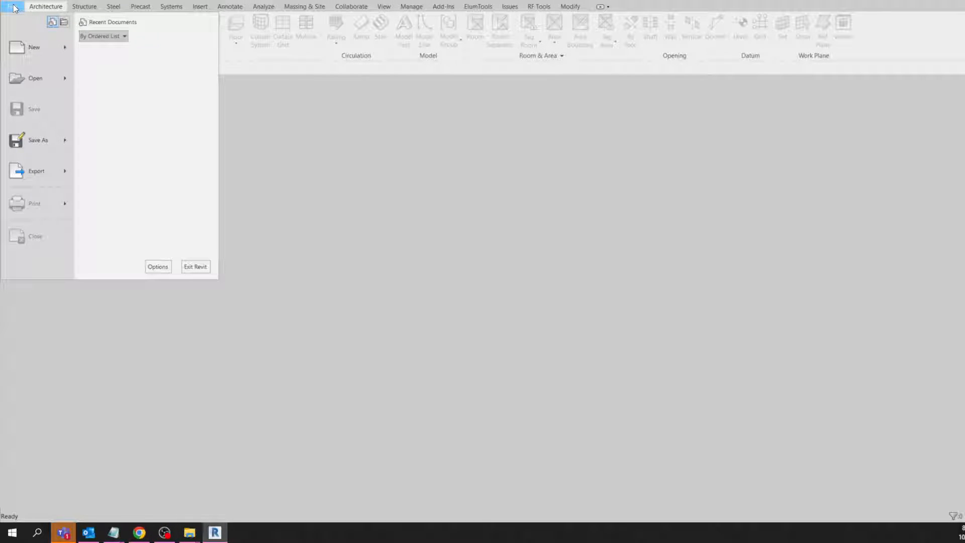
{"action": "left_click", "coordinate": [9, 5]}
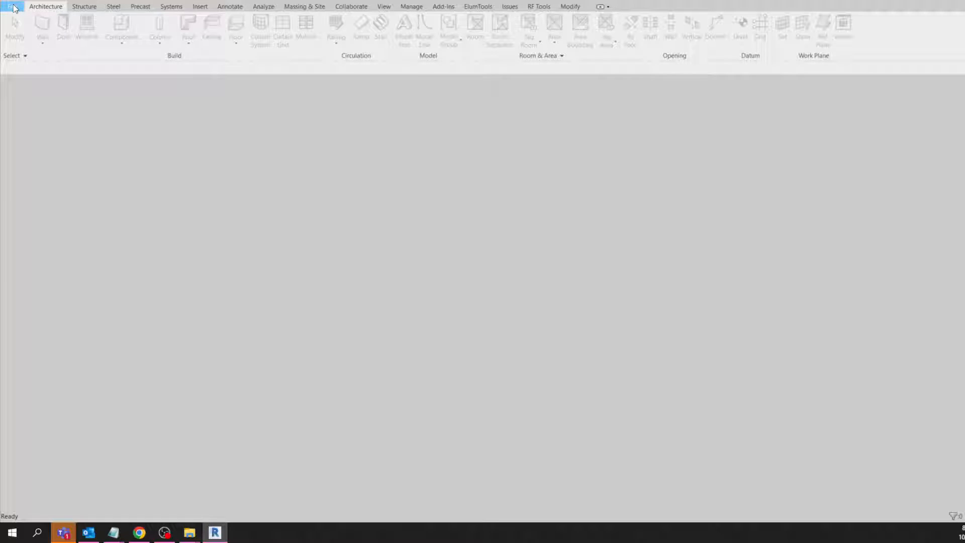
{"action": "left_click", "coordinate": [8, 6]}
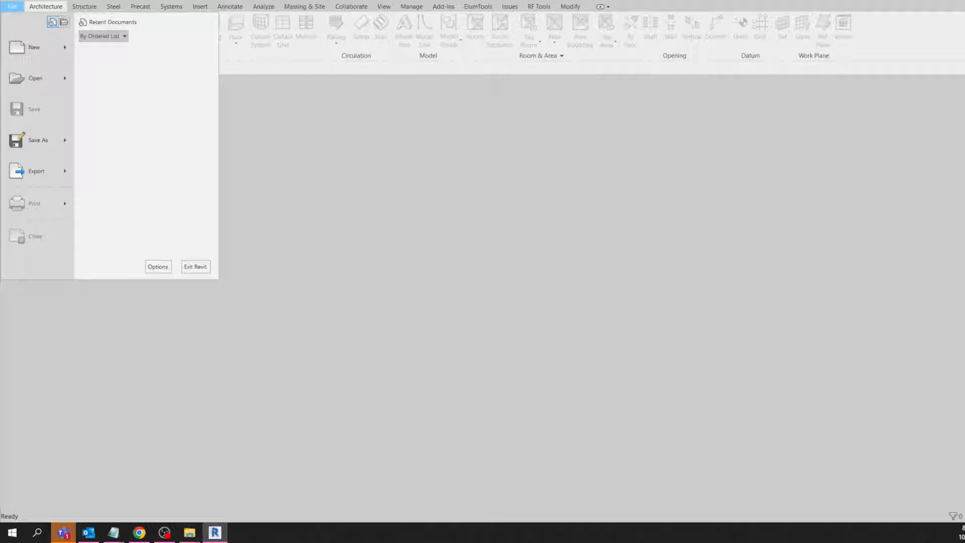